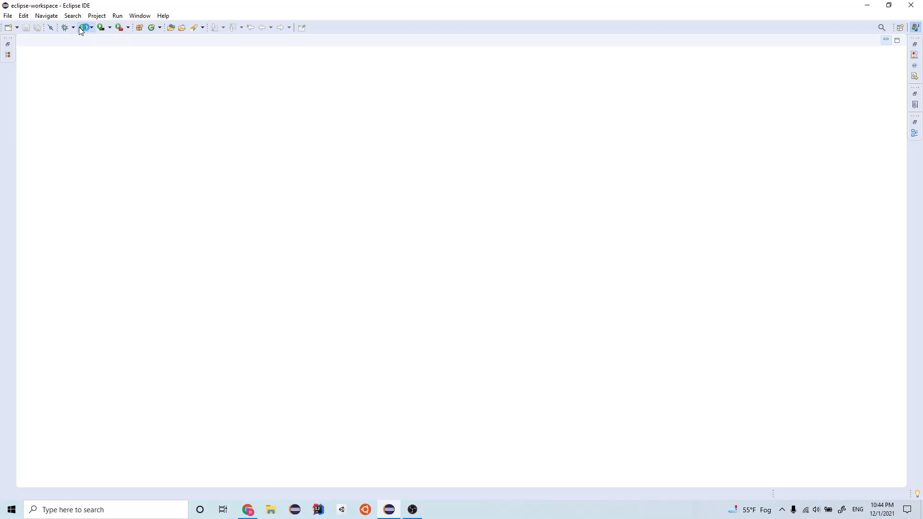
# Run the Super Mario Bros project from the Eclipse toolbar.
pyautogui.click(83, 27)
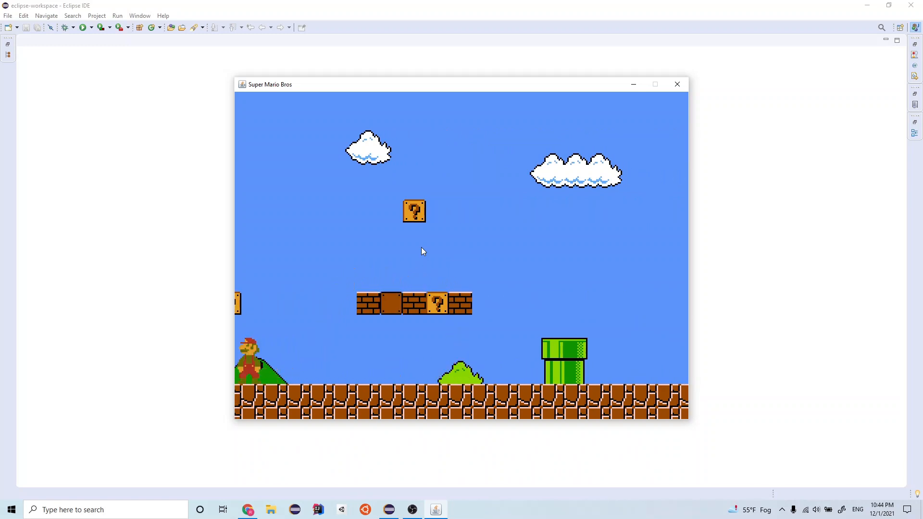
# Move Mario right through the first level, then close the game window.
pyautogui.press('Right')
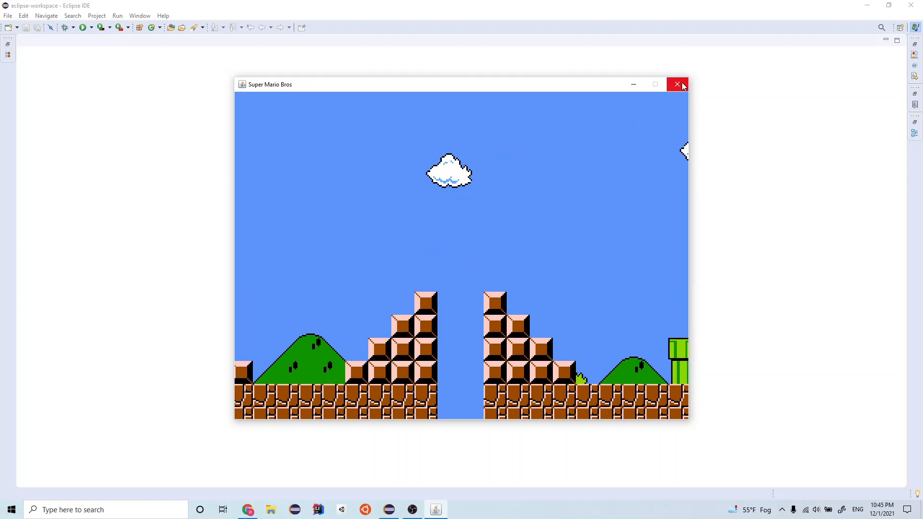
pyautogui.click(677, 84)
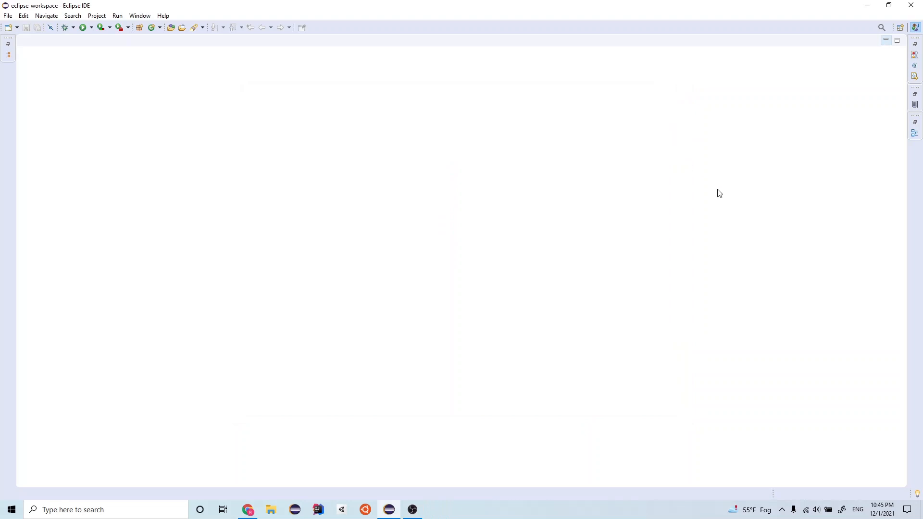